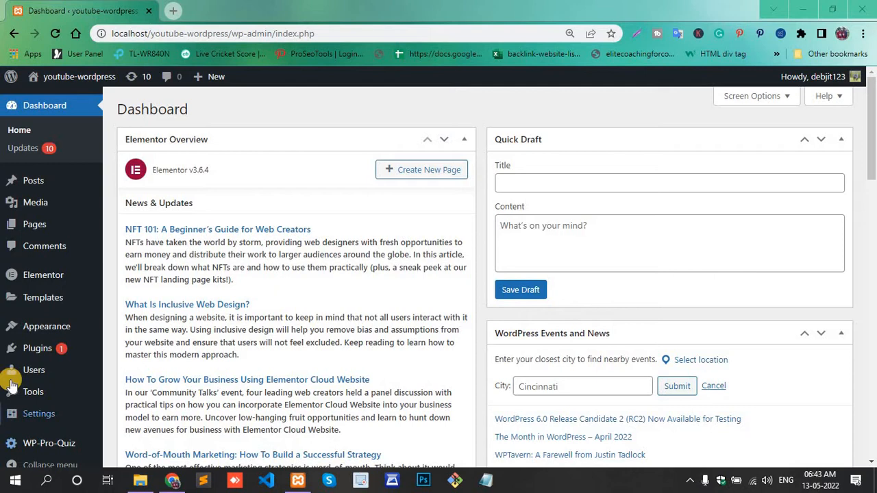
- Search the Add New plugin directory for "mam" to surface the Mammoth .docx converter
{"action": "left_click", "coordinate": [38, 348]}
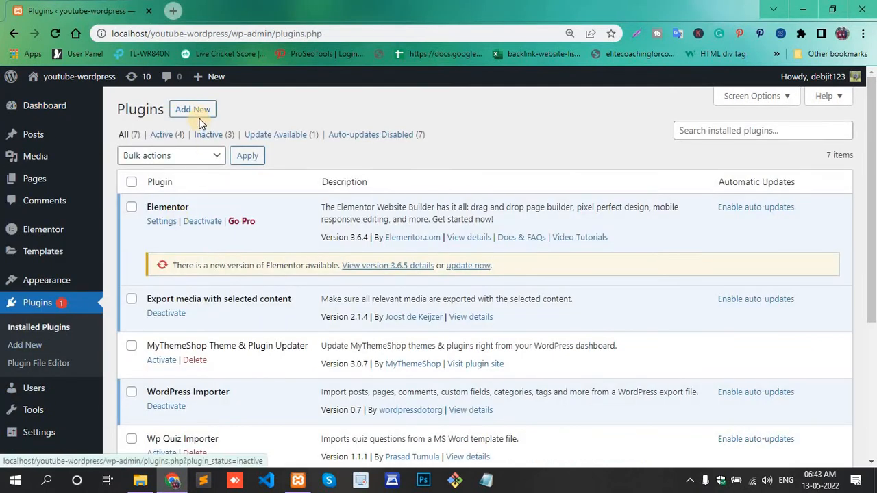
{"action": "left_click", "coordinate": [192, 109]}
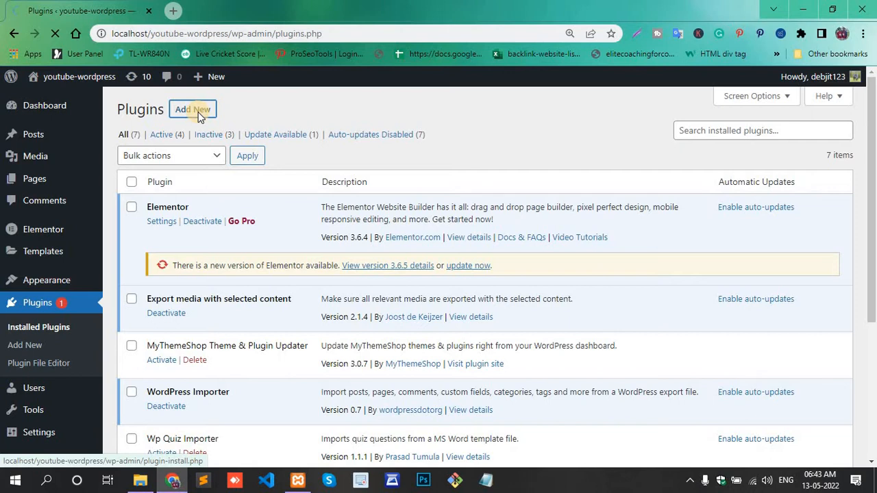
{"action": "left_click", "coordinate": [192, 109]}
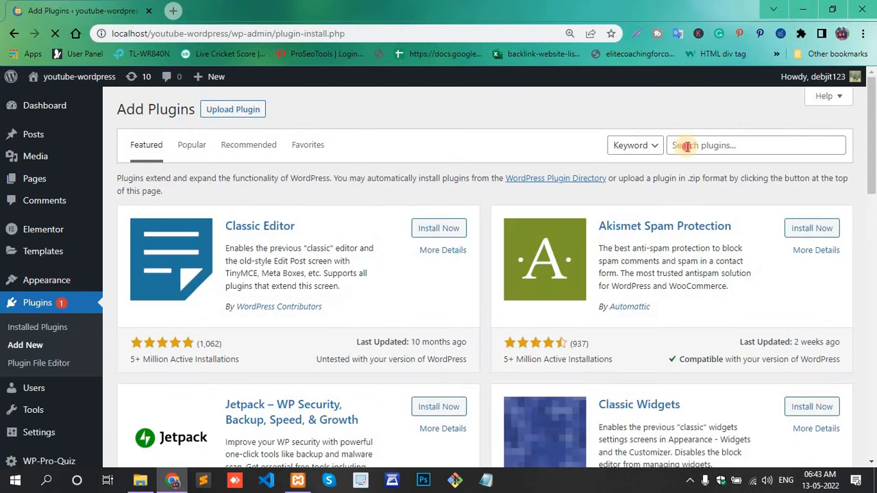
{"action": "left_click", "coordinate": [754, 146]}
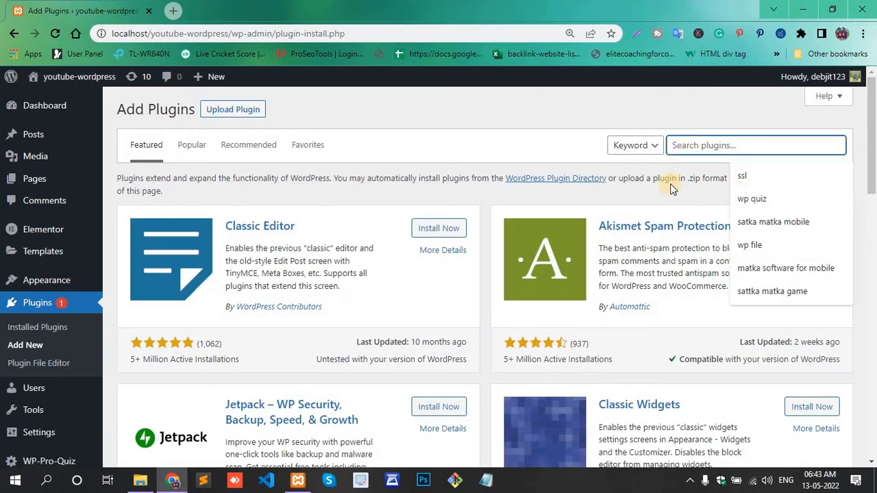
{"action": "type", "text": "mammoth"}
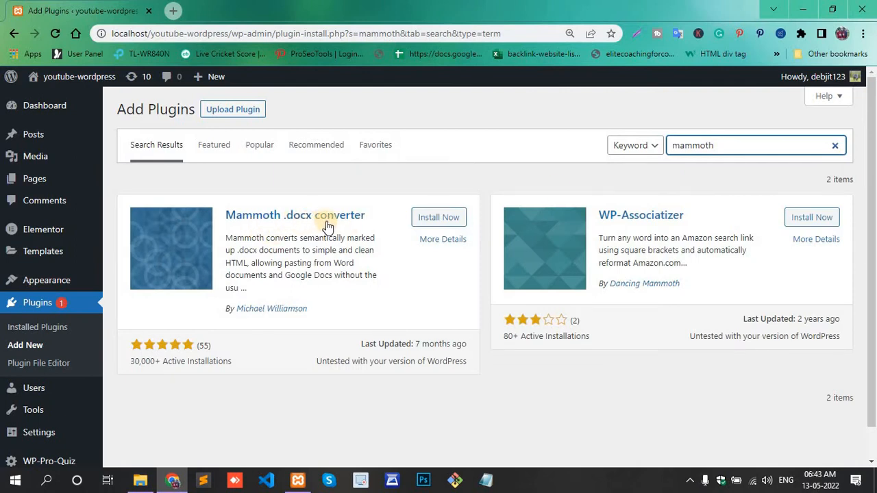
- Install the Mammoth .docx converter and activate it
{"action": "left_click", "coordinate": [439, 216]}
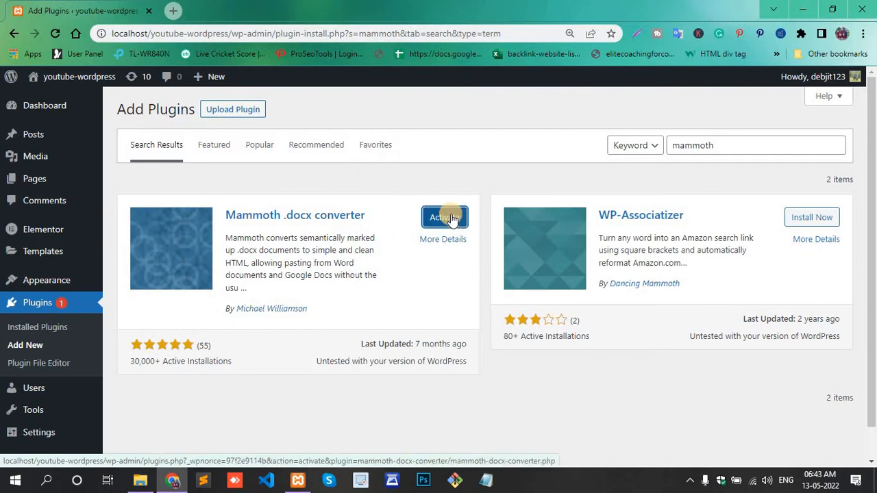
{"action": "left_click", "coordinate": [444, 217]}
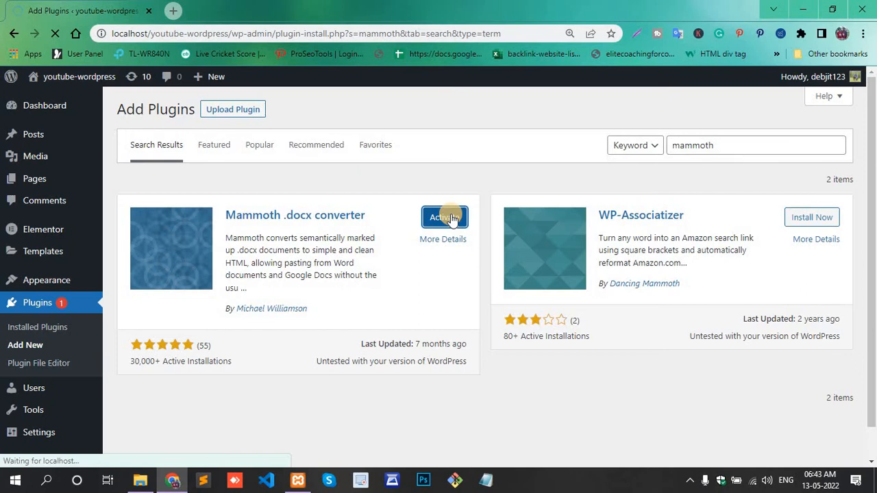
{"action": "left_click", "coordinate": [444, 216]}
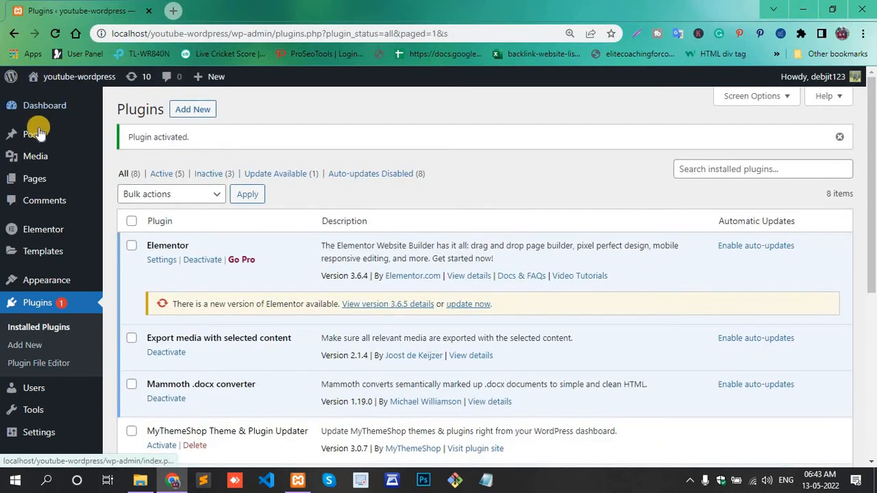
- From Posts > All Posts, create a new blank post in the editor
{"action": "left_click", "coordinate": [30, 134]}
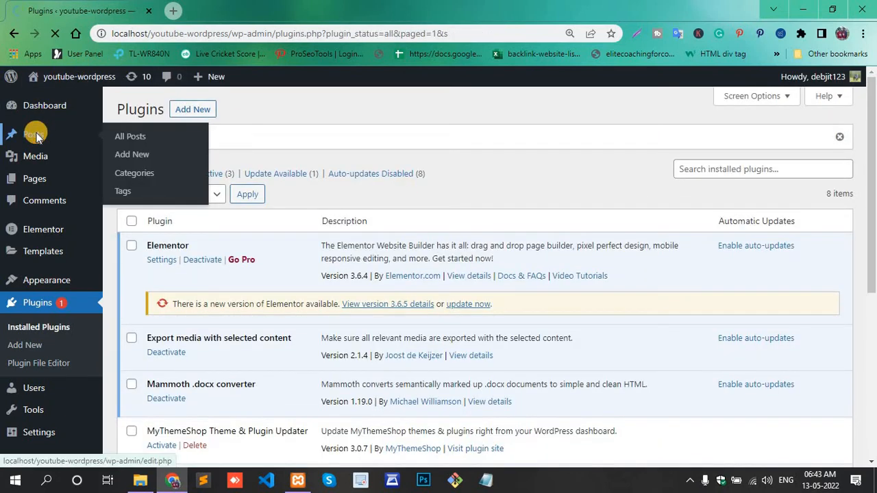
{"action": "left_click", "coordinate": [130, 136]}
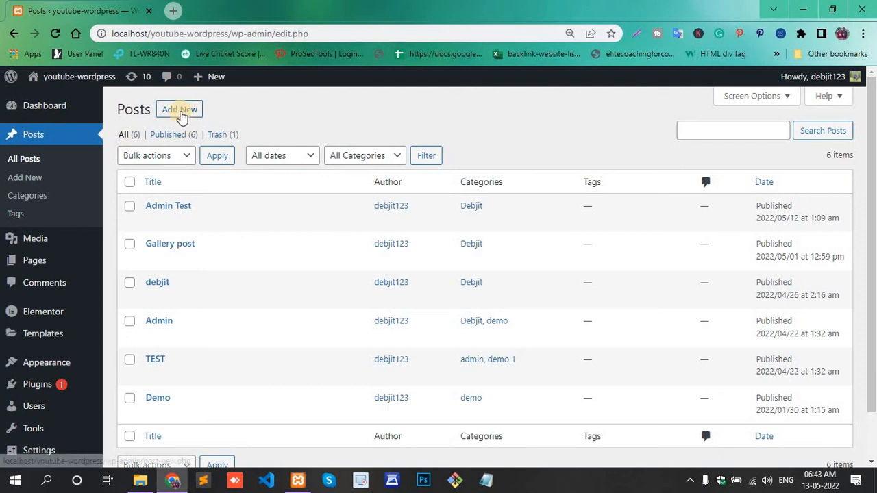
{"action": "left_click", "coordinate": [178, 109]}
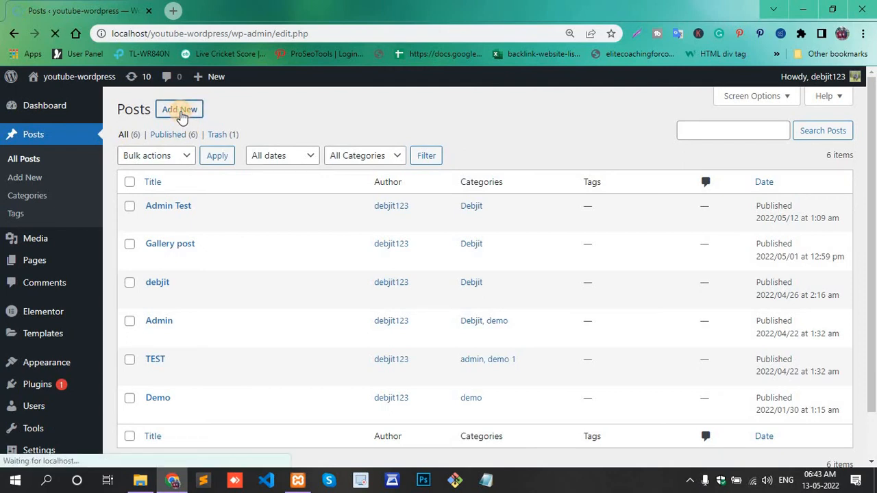
{"action": "left_click", "coordinate": [178, 110]}
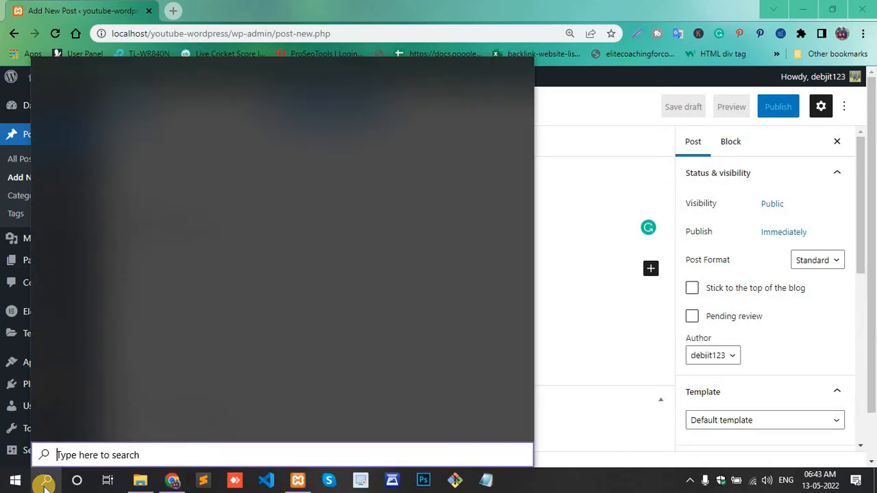
- Launch Word from the Start menu, maximize the recovered Lorem Ipsum document and scroll through it
{"action": "type", "text": "word"}
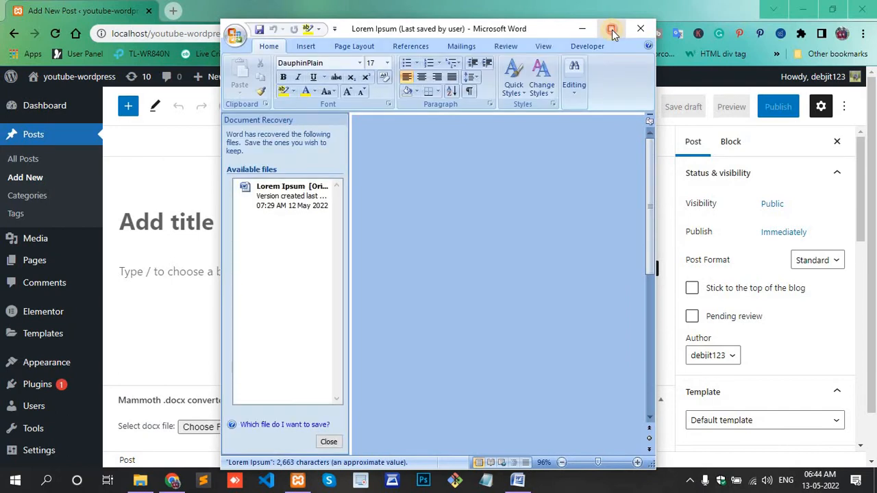
{"action": "left_click", "coordinate": [611, 28]}
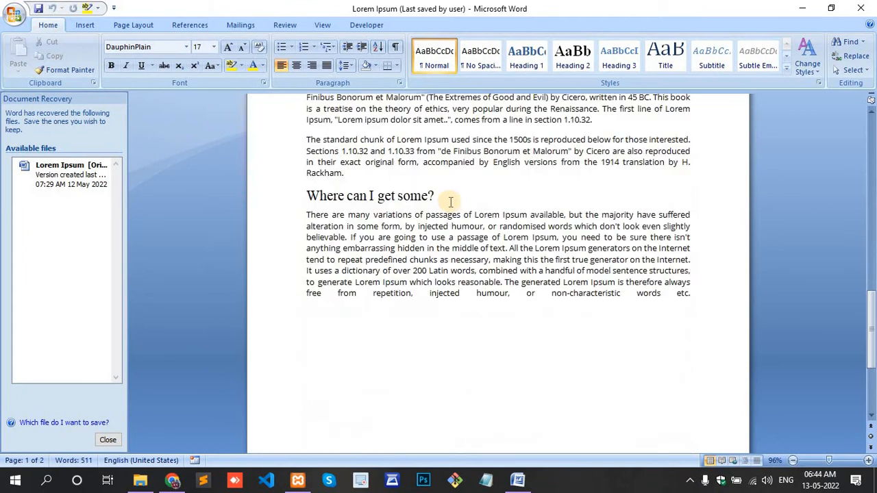
{"action": "scroll", "scroll_direction": "up", "scroll_amount": 3}
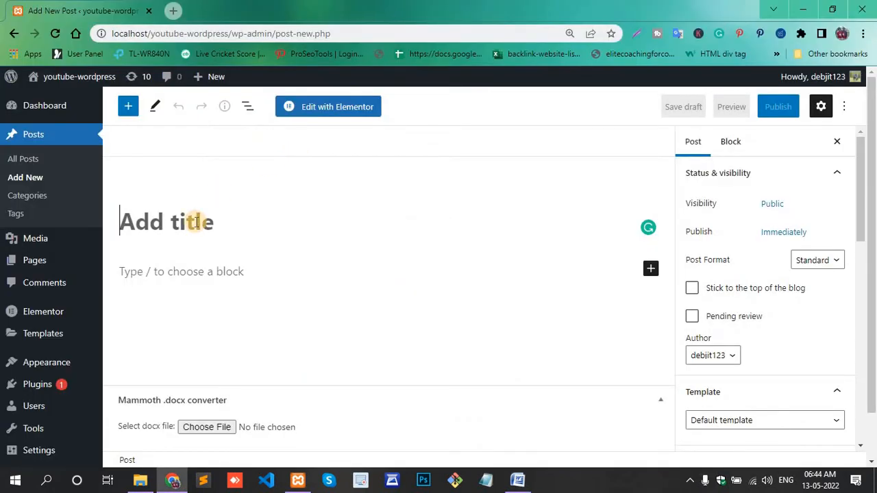
- Title the new post "Lorem Ipsum"
{"action": "type", "text": "Lorem Ipsum"}
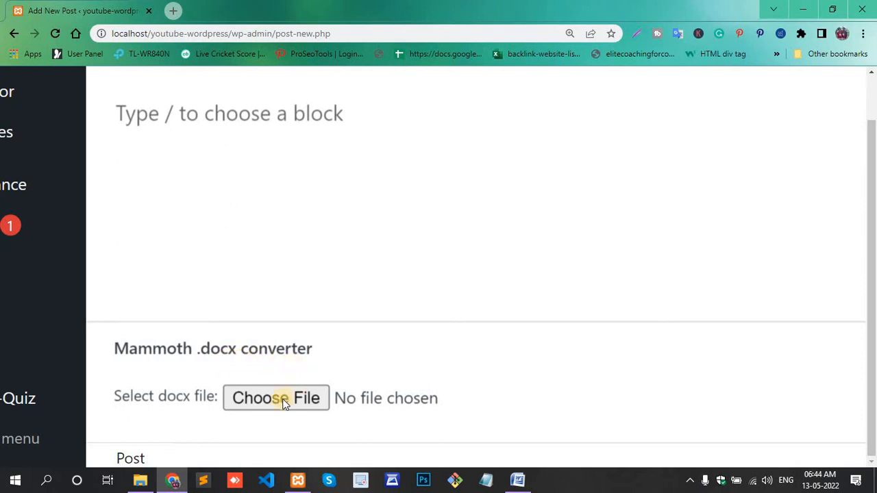
- Choose Lorem Ipsum.docx in the Mammoth file picker so its converted text previews
{"action": "left_click", "coordinate": [276, 398]}
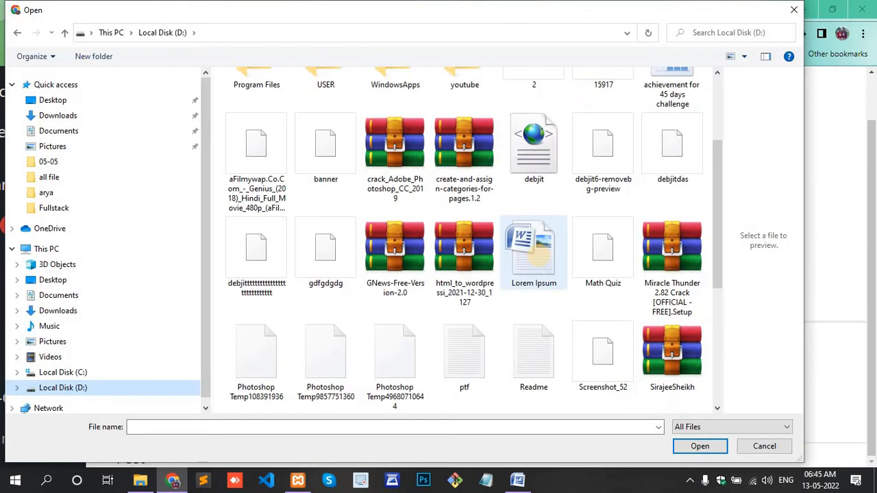
{"action": "left_click", "coordinate": [535, 247]}
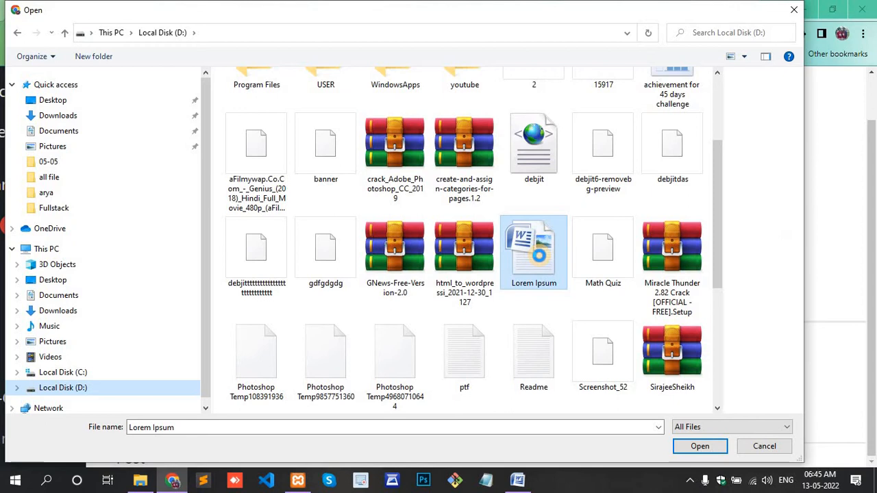
{"action": "left_click", "coordinate": [699, 446]}
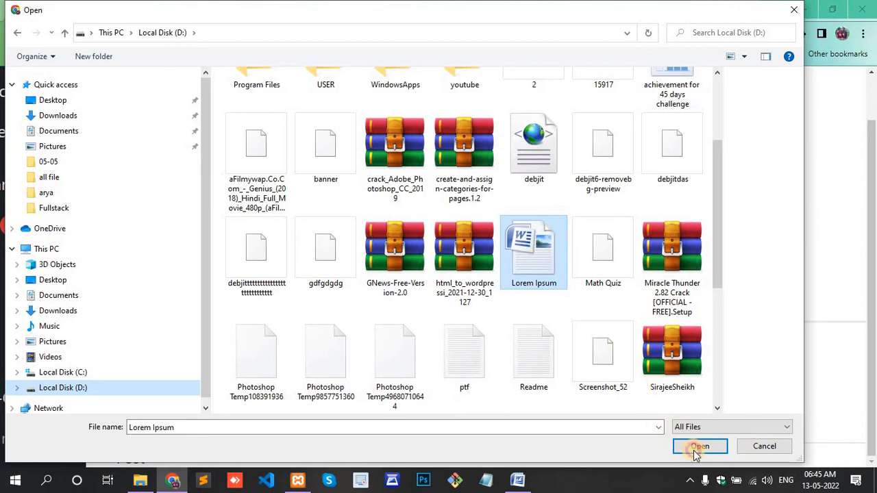
{"action": "left_click", "coordinate": [698, 447]}
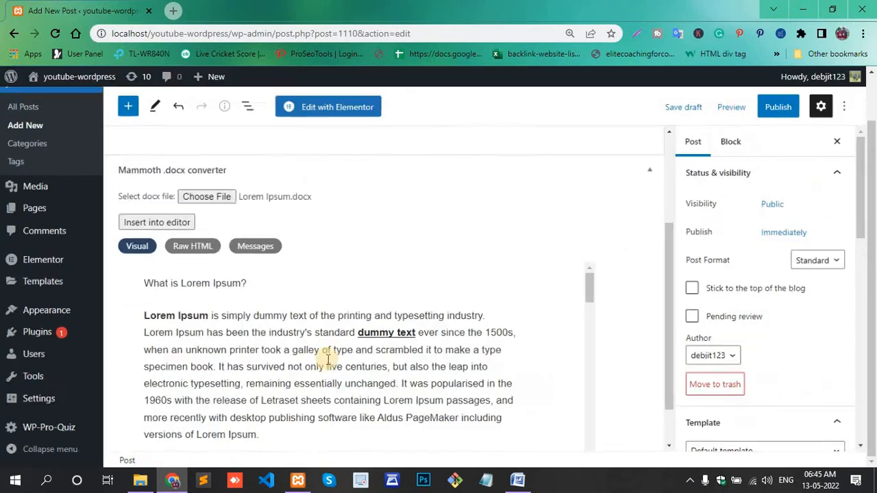
{"action": "scroll", "scroll_direction": "down", "scroll_amount": 3}
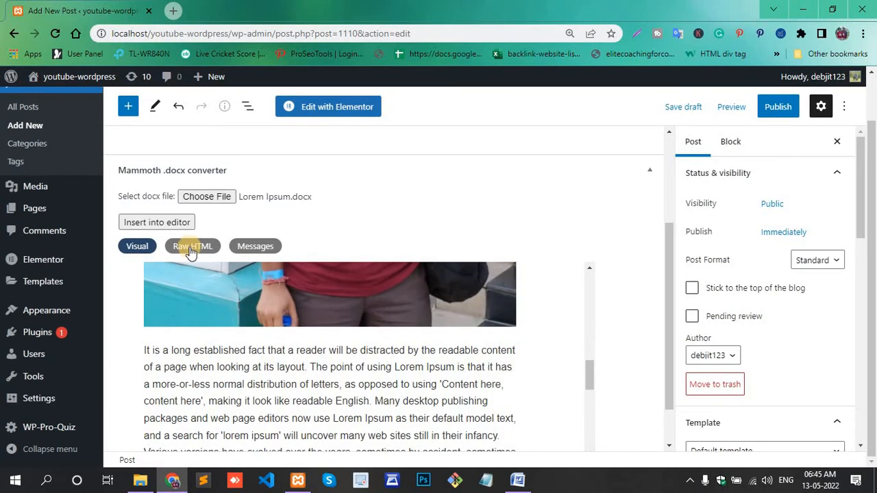
{"action": "left_click", "coordinate": [192, 247]}
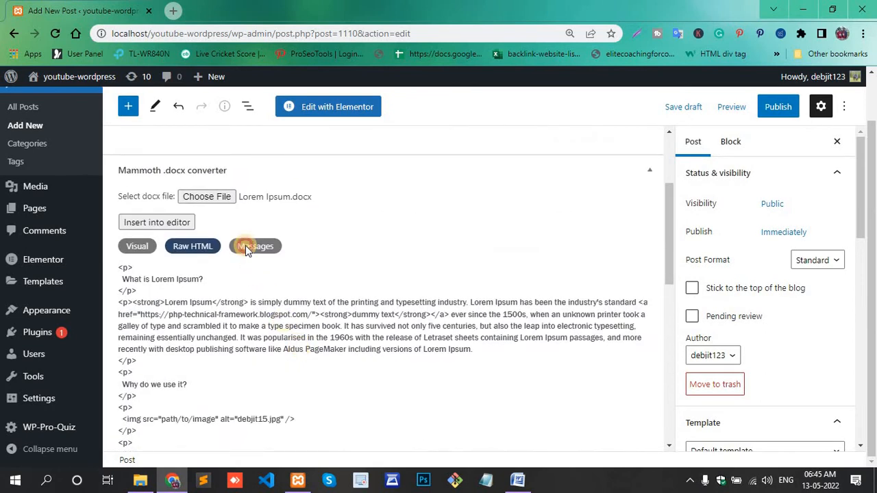
{"action": "left_click", "coordinate": [255, 247]}
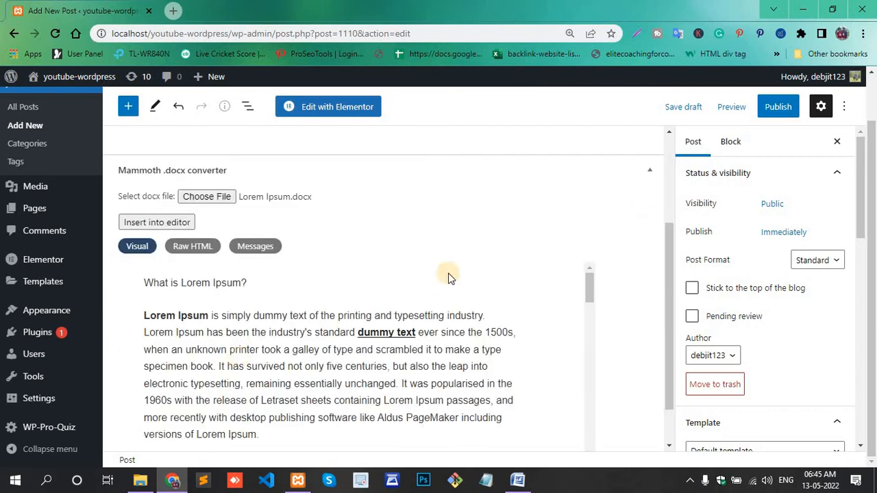
{"action": "left_click", "coordinate": [156, 222]}
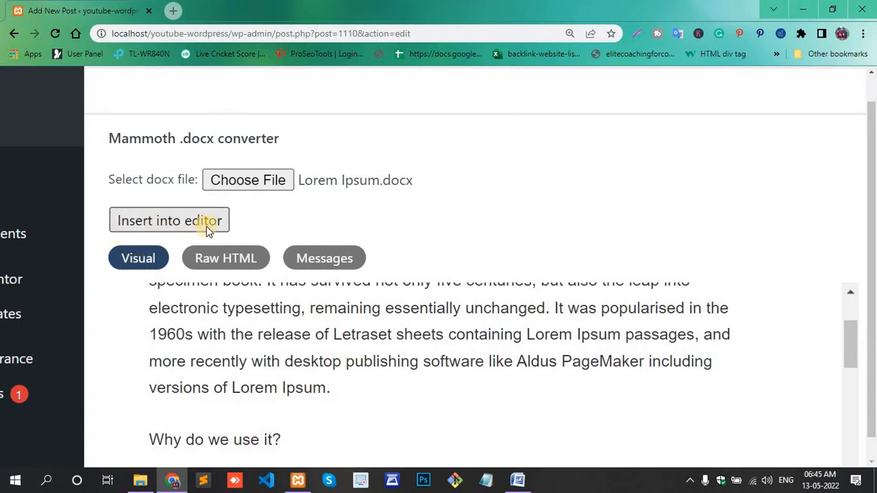
- Insert the converted Word content into the post and review it in the editor
{"action": "left_click", "coordinate": [168, 220]}
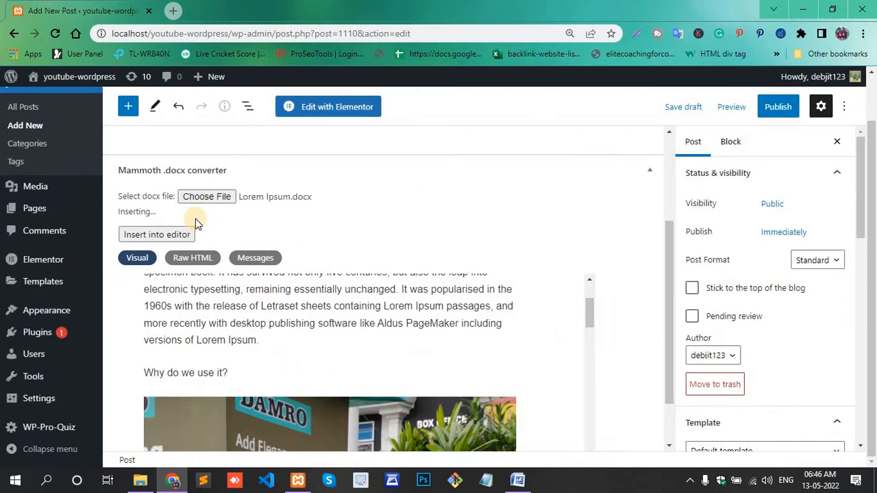
{"action": "left_click", "coordinate": [156, 234]}
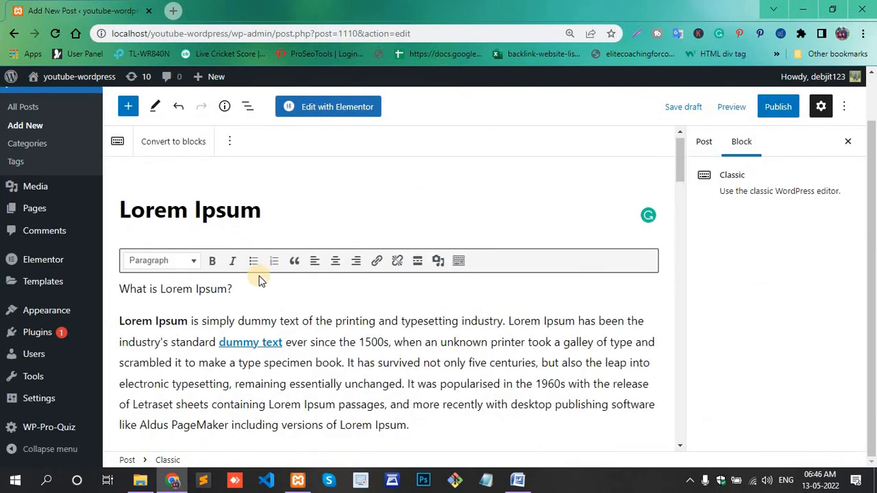
{"action": "scroll", "scroll_direction": "down", "scroll_amount": 3}
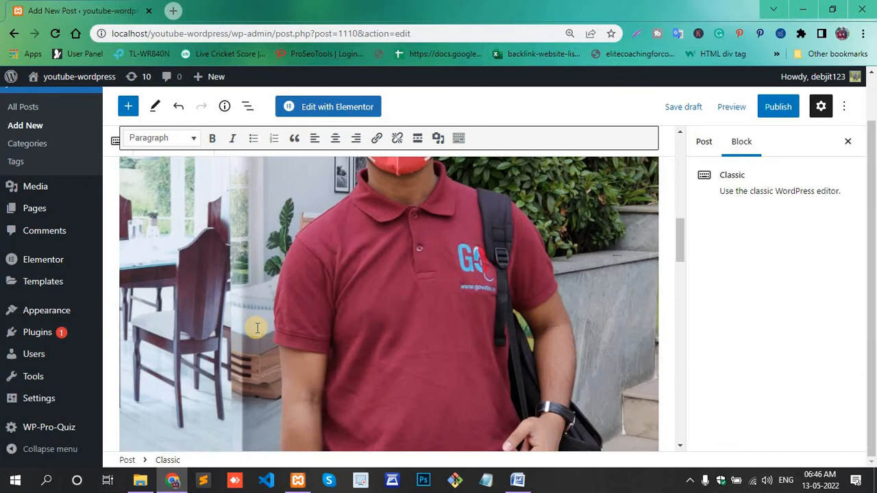
{"action": "mouse_move", "coordinate": [411, 287]}
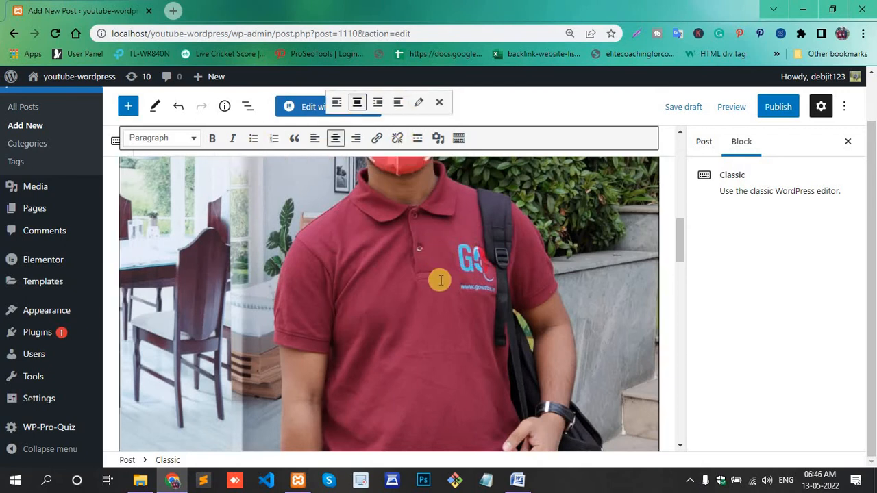
{"action": "scroll", "scroll_direction": "down", "scroll_amount": 3}
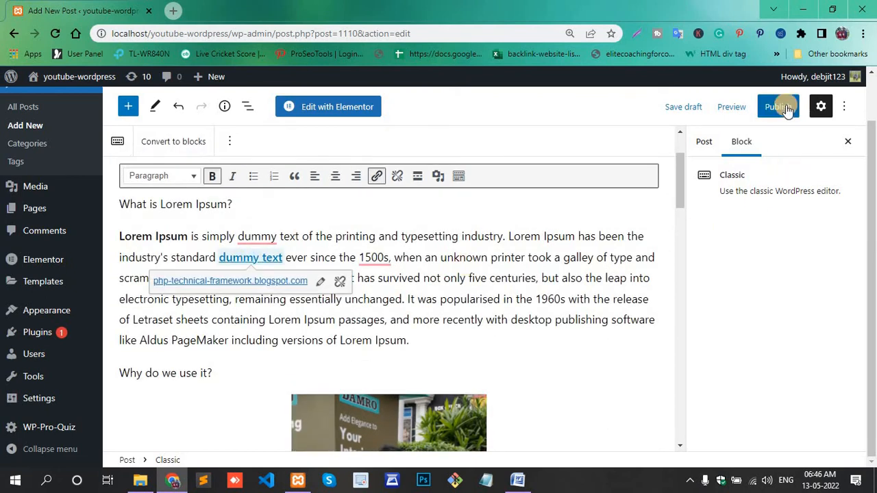
- Publish the Lorem Ipsum post and view its live page
{"action": "left_click", "coordinate": [778, 107]}
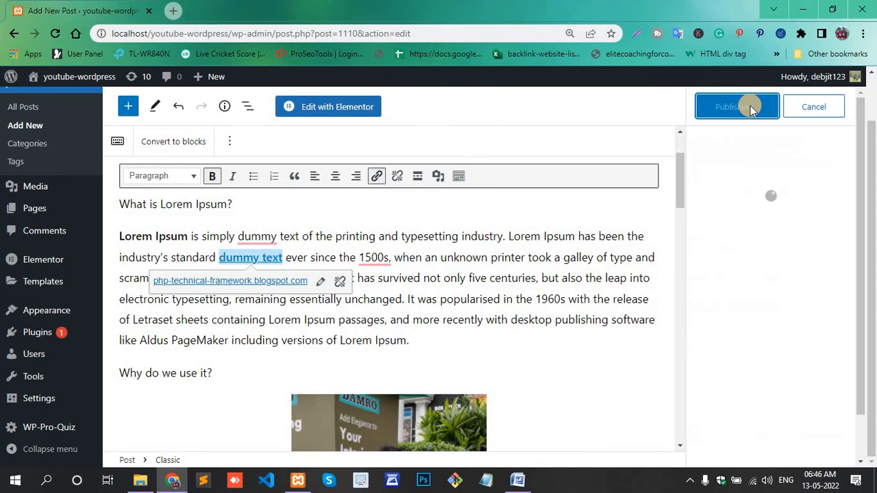
{"action": "left_click", "coordinate": [737, 107]}
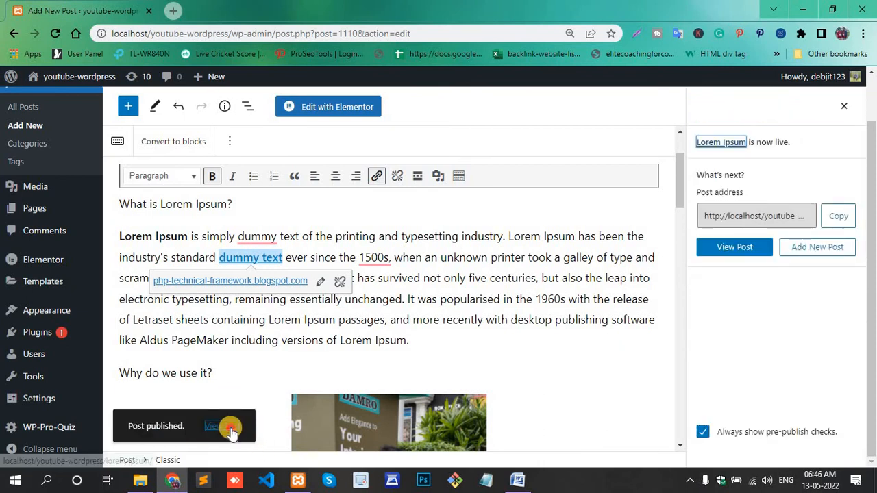
{"action": "left_click", "coordinate": [212, 425]}
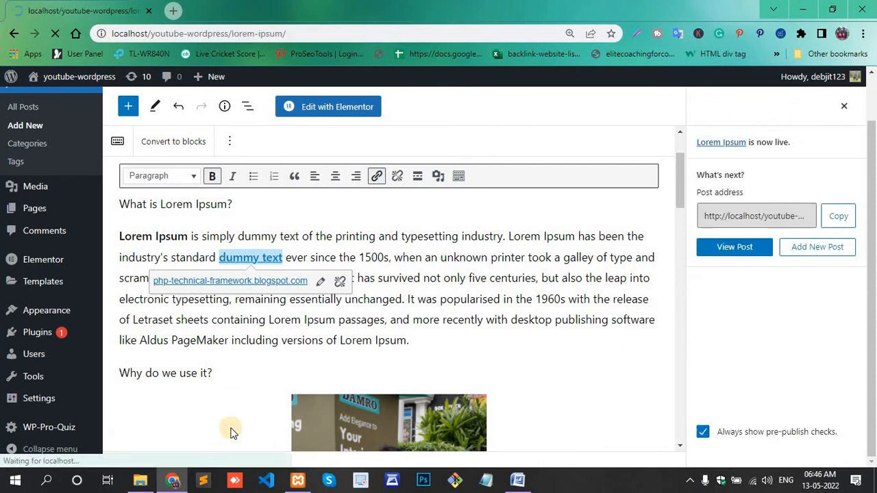
{"action": "left_click", "coordinate": [734, 247]}
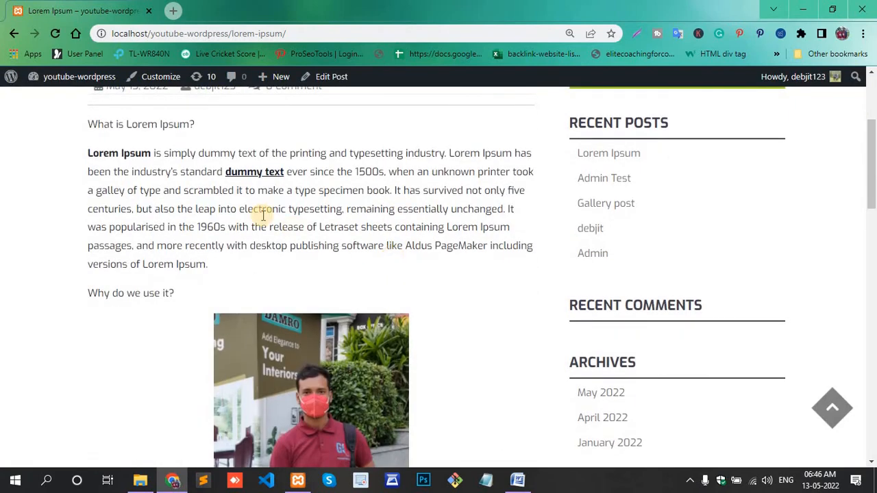
- Open the 'dummy text' link in a new tab, then return to the Lorem Ipsum tab
{"action": "right_click", "coordinate": [255, 171]}
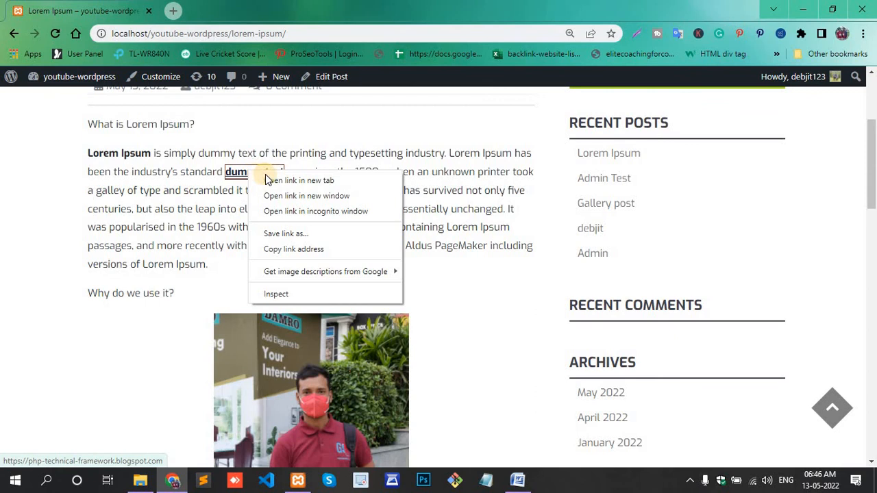
{"action": "left_click", "coordinate": [299, 181]}
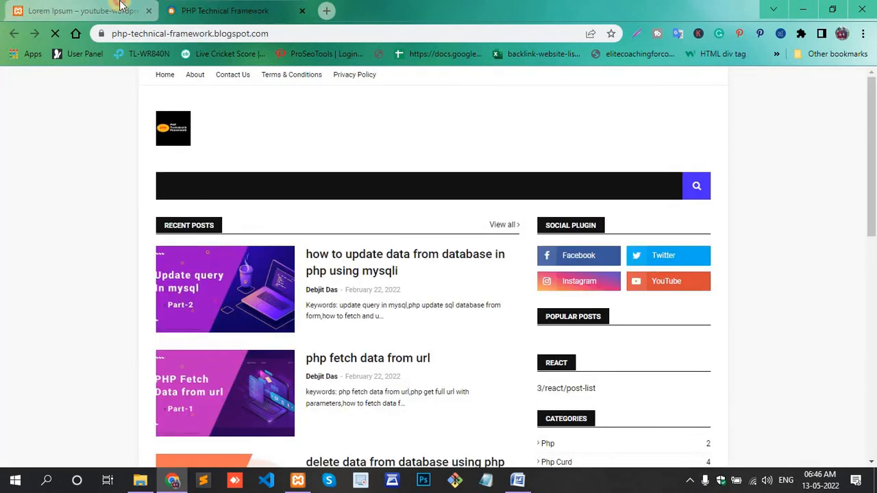
{"action": "left_click", "coordinate": [75, 10]}
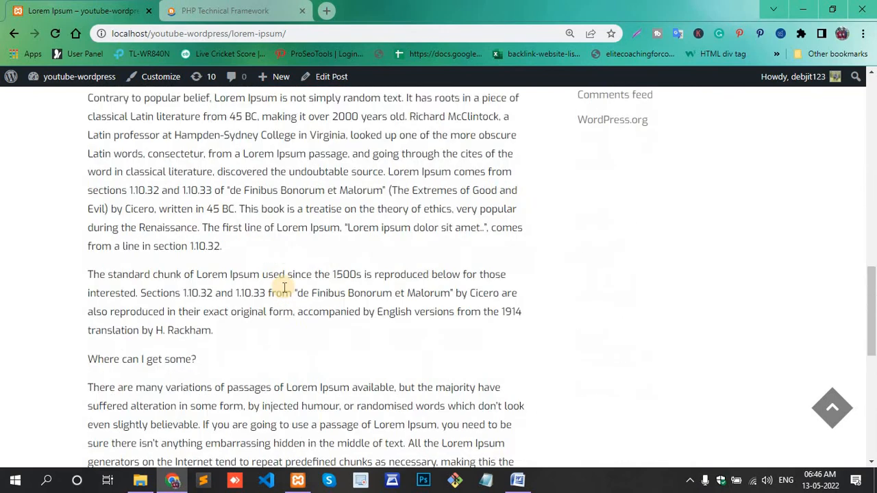